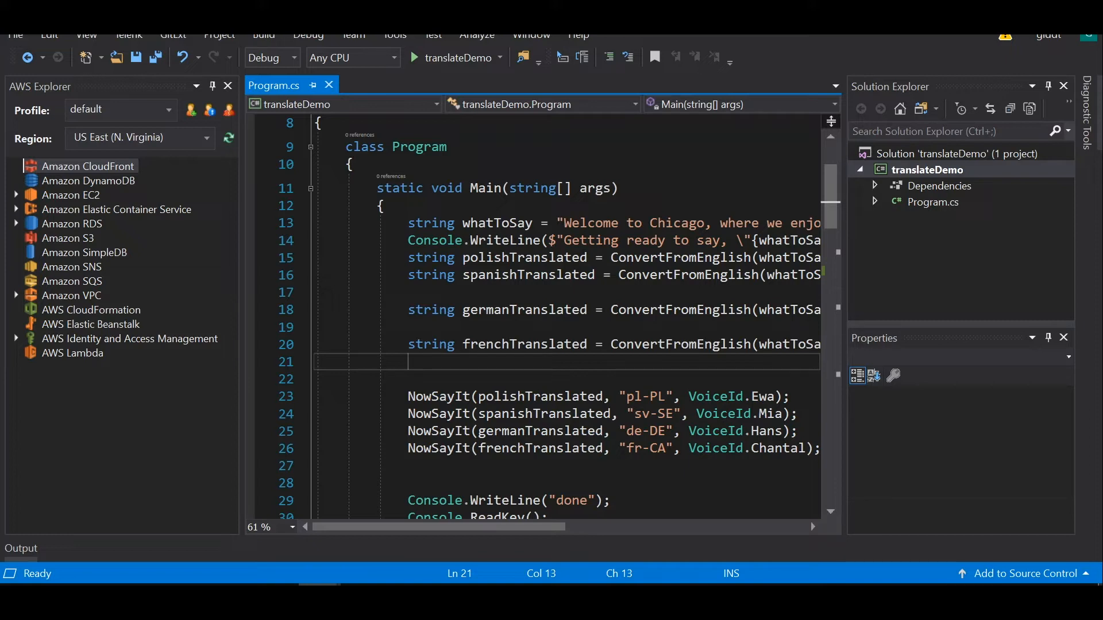
mouse_move(91, 442)
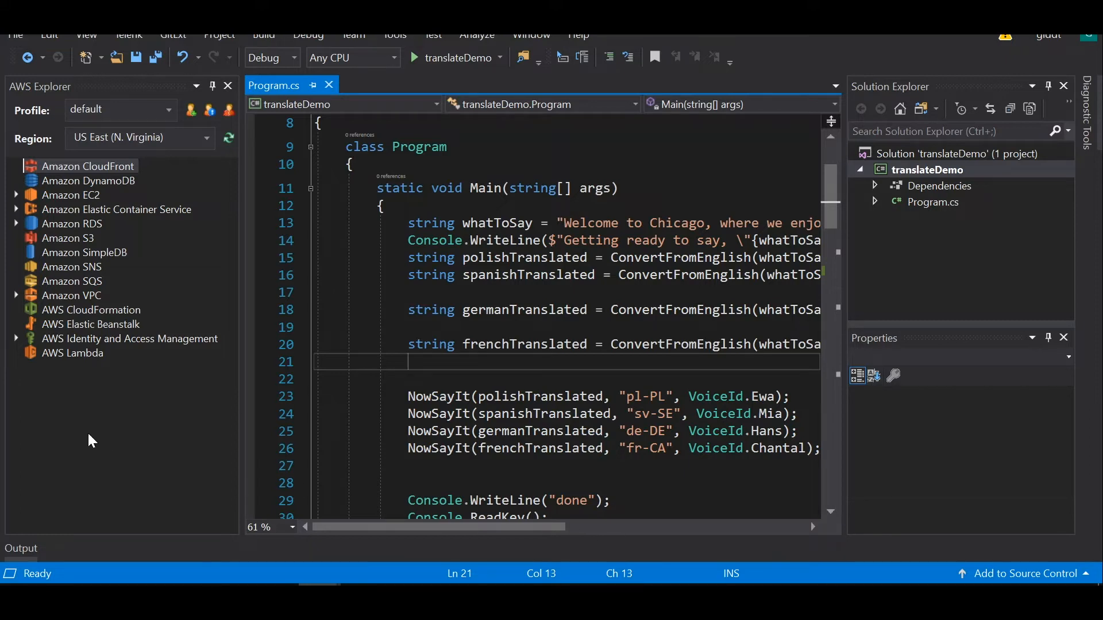
mouse_move(117, 430)
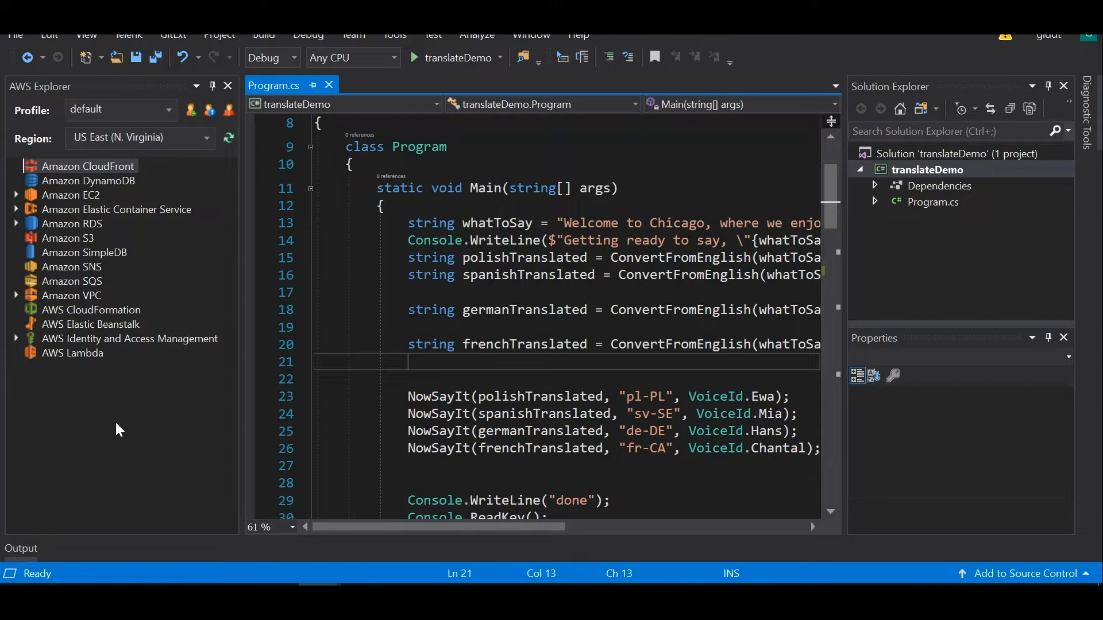
mouse_move(172, 427)
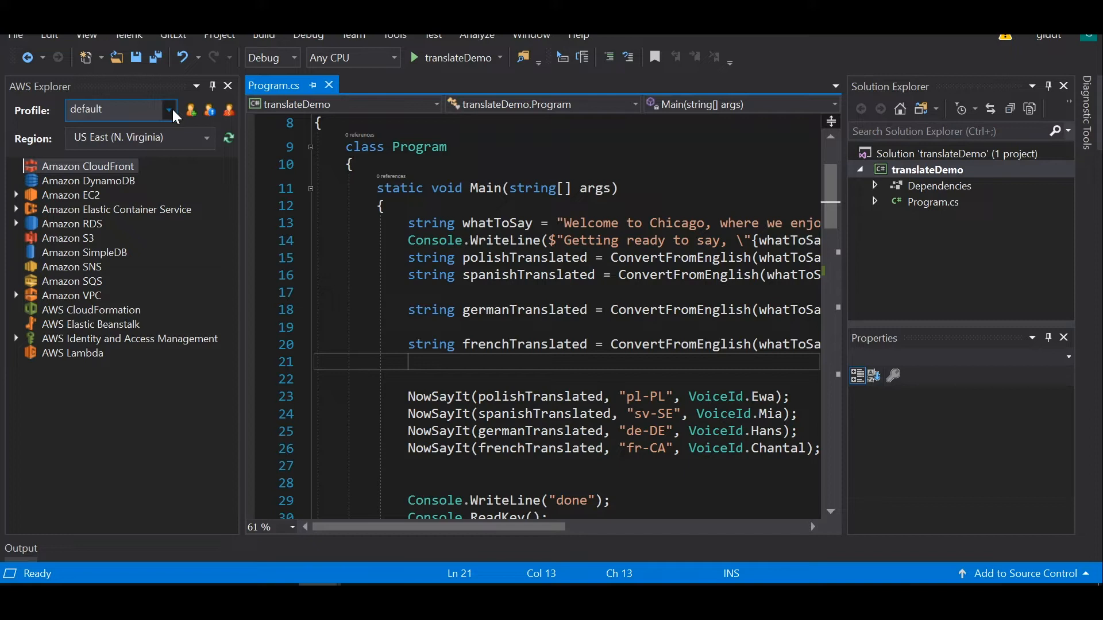
mouse_move(177, 236)
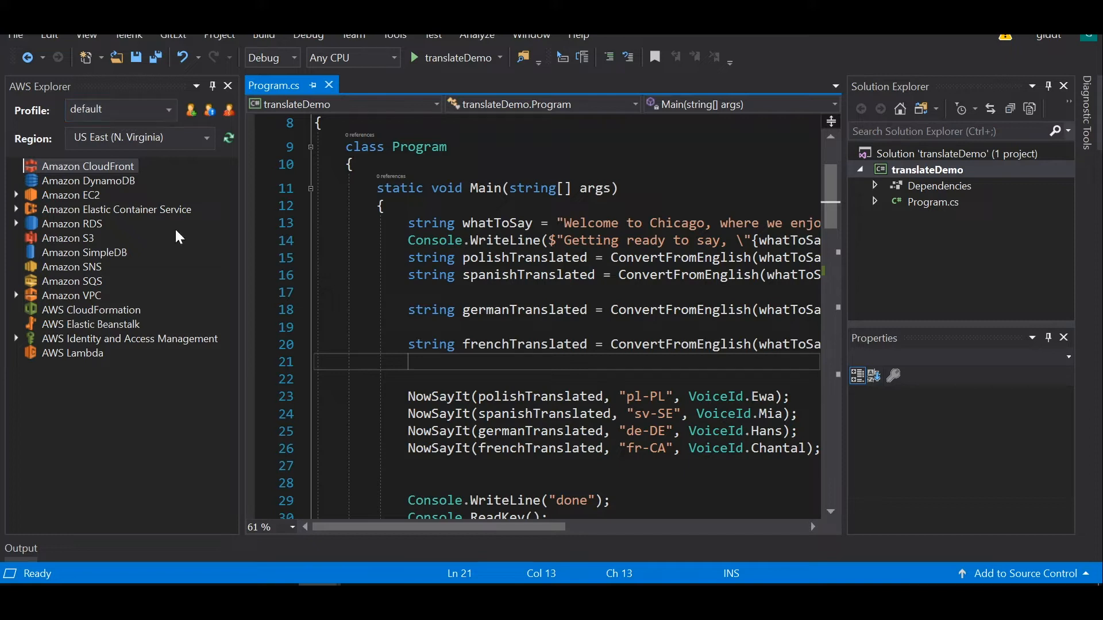
mouse_move(214, 268)
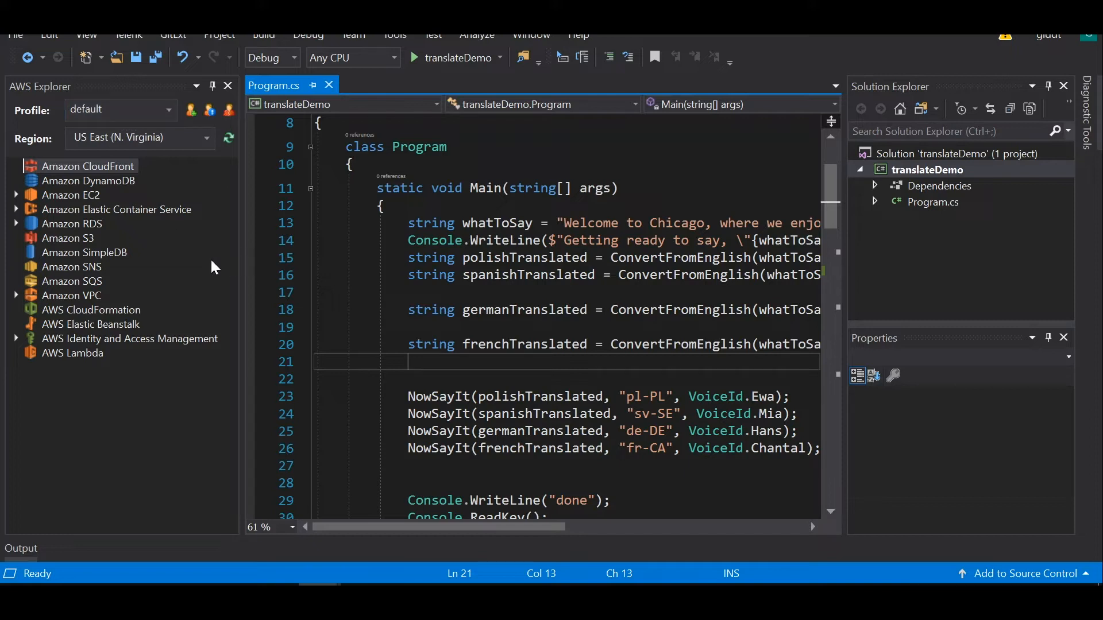
mouse_move(559, 297)
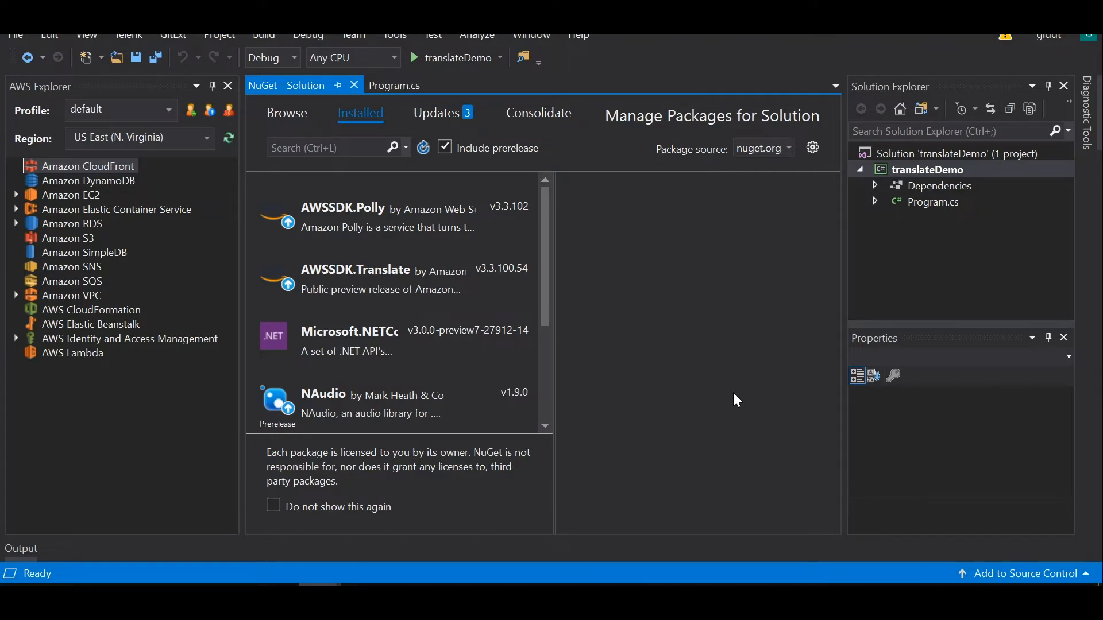
mouse_move(383, 279)
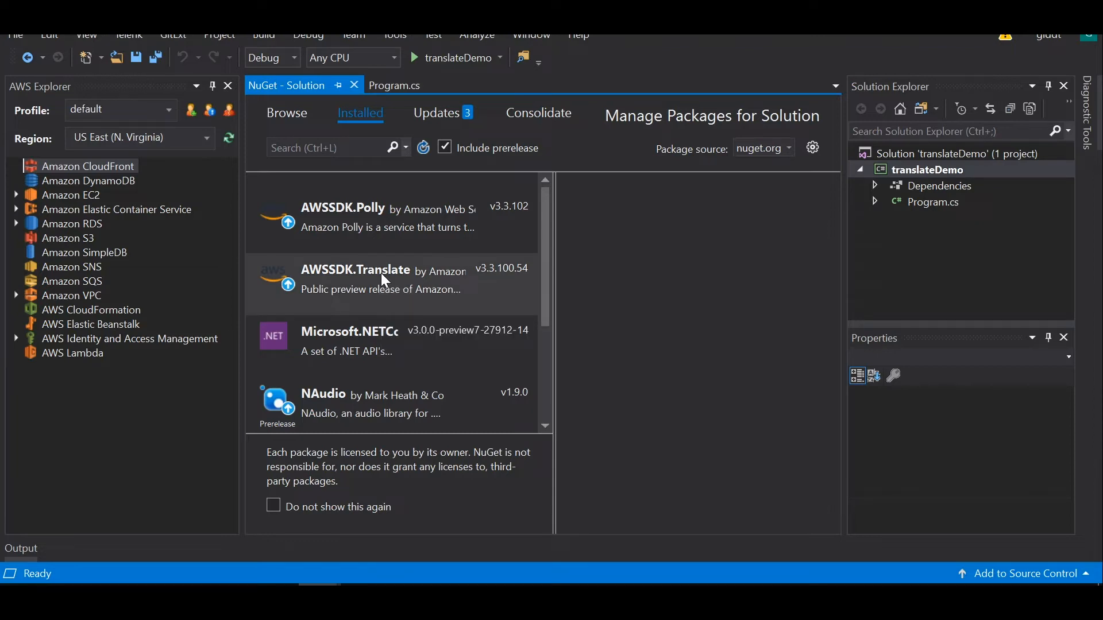
mouse_move(359, 228)
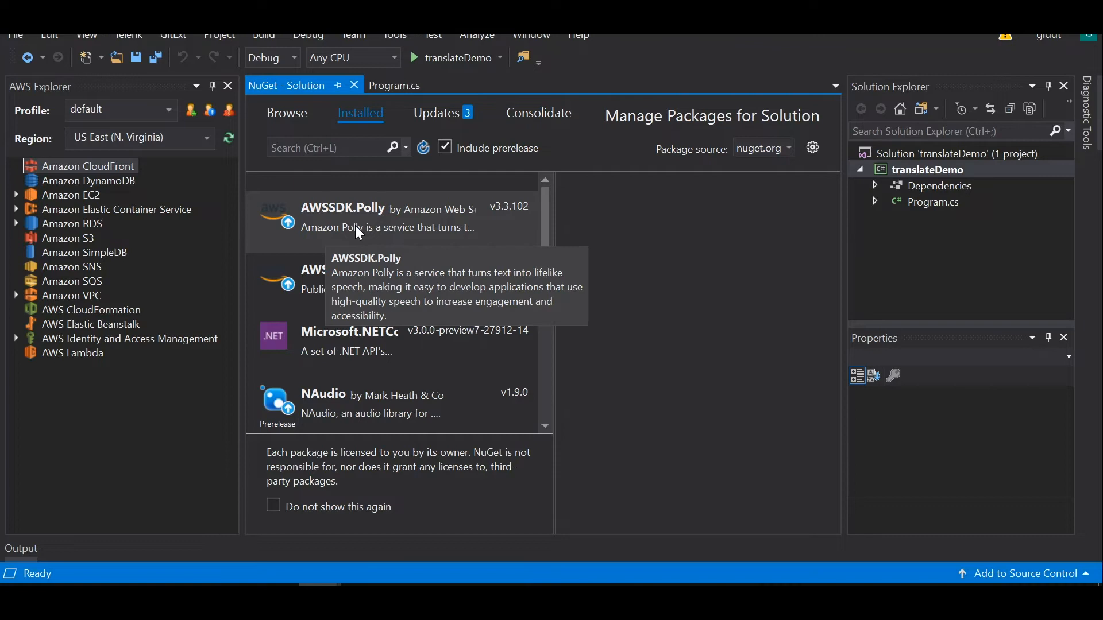
mouse_move(372, 294)
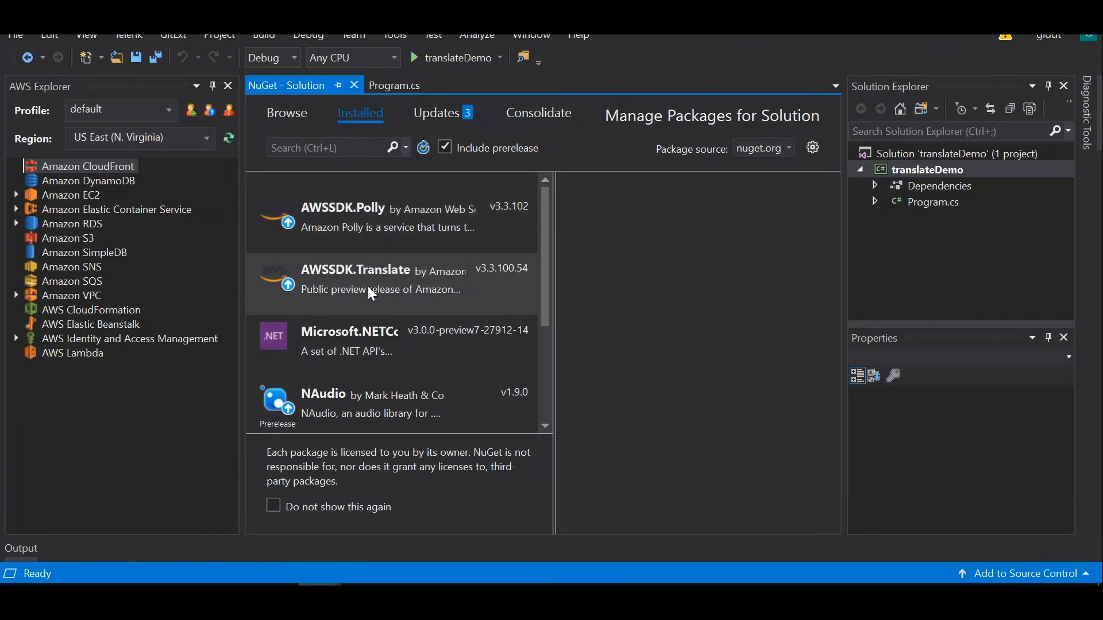
mouse_move(372, 289)
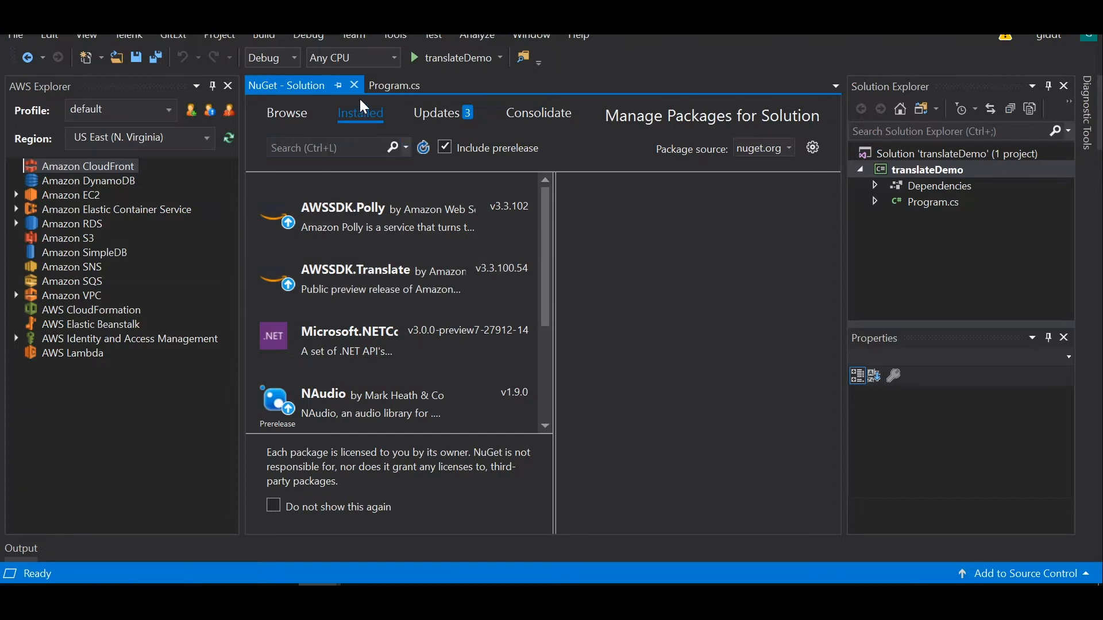
Switch back to the Program.cs tab and close the AWS Explorer pane to widen the code.
left_click(394, 85)
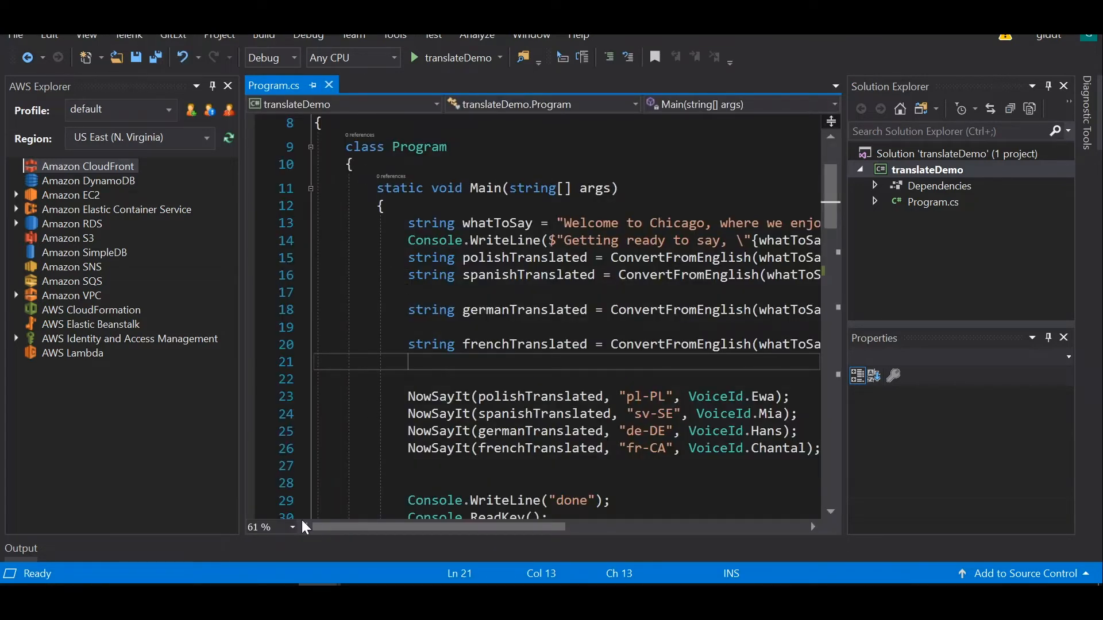
left_click(227, 86)
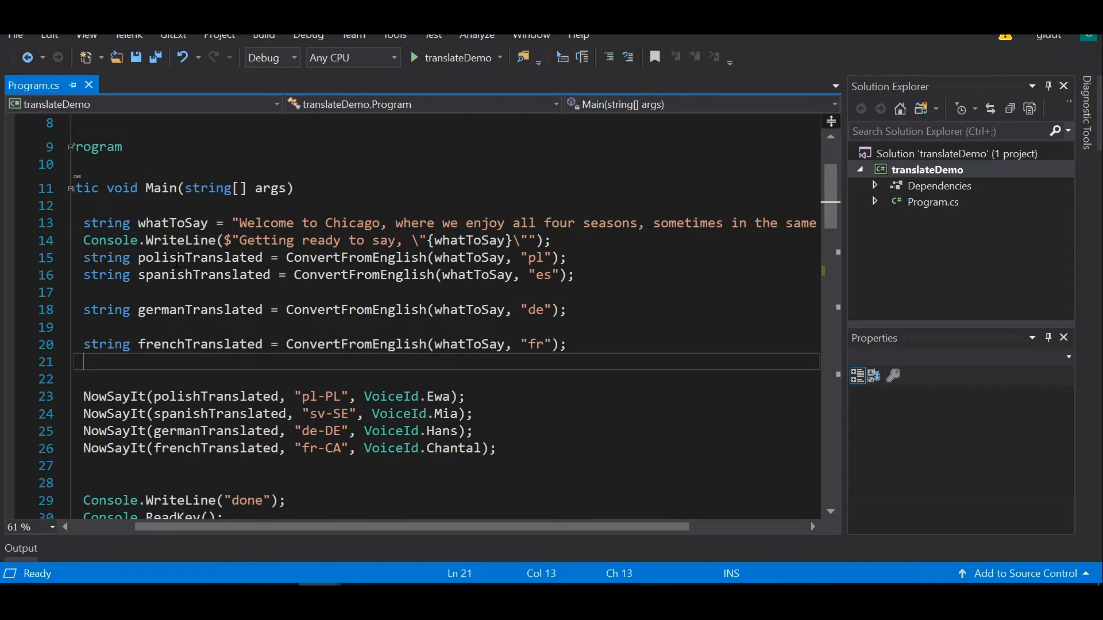
mouse_move(169, 257)
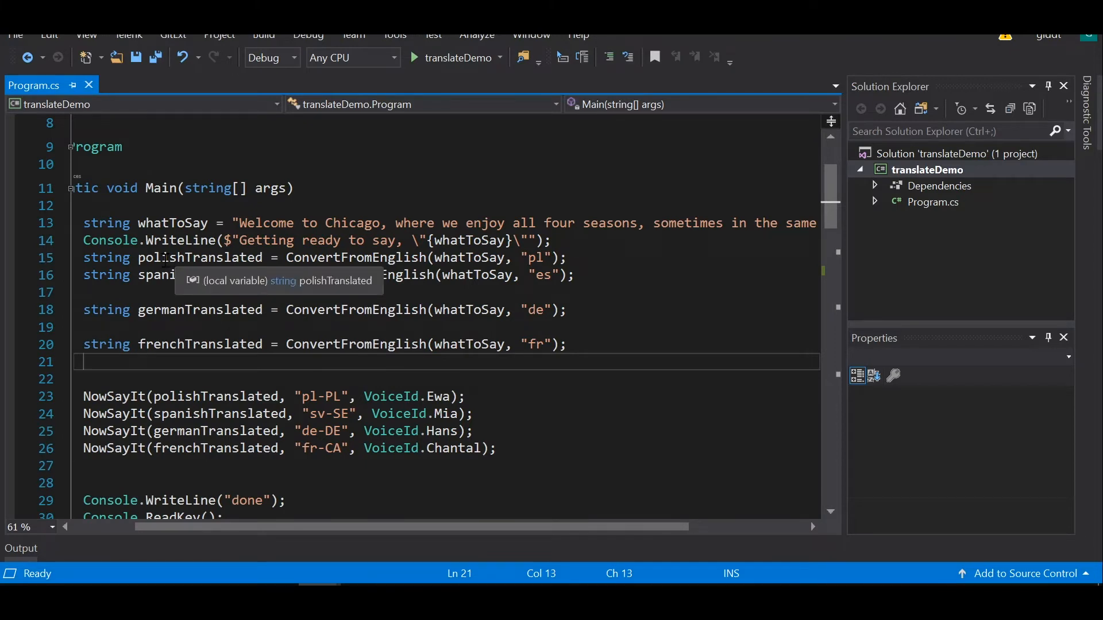
mouse_move(201, 310)
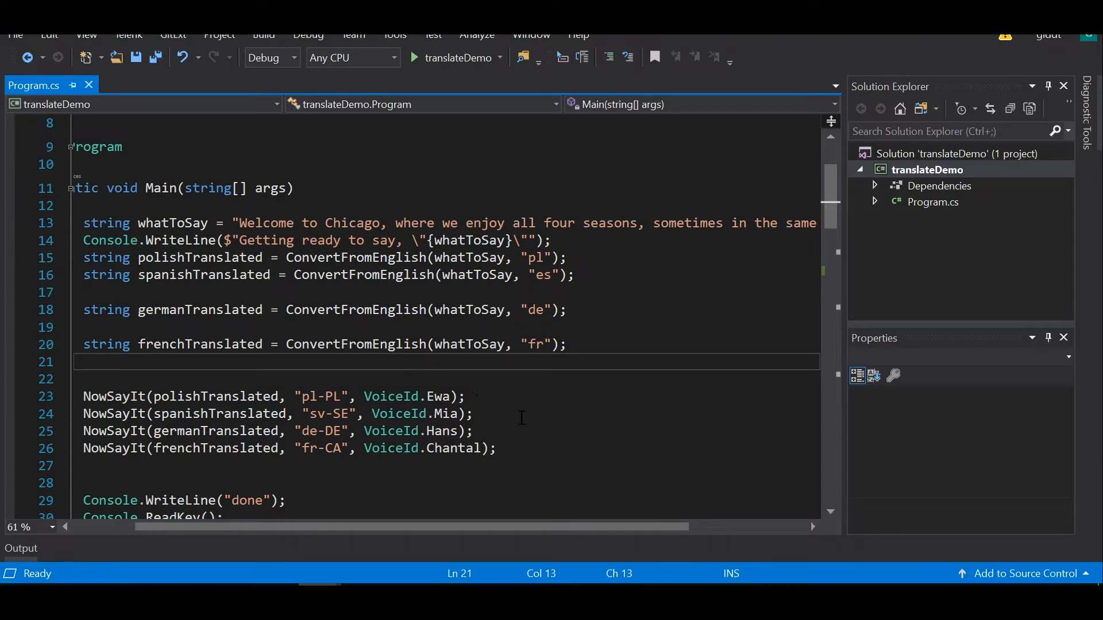
mouse_move(814, 501)
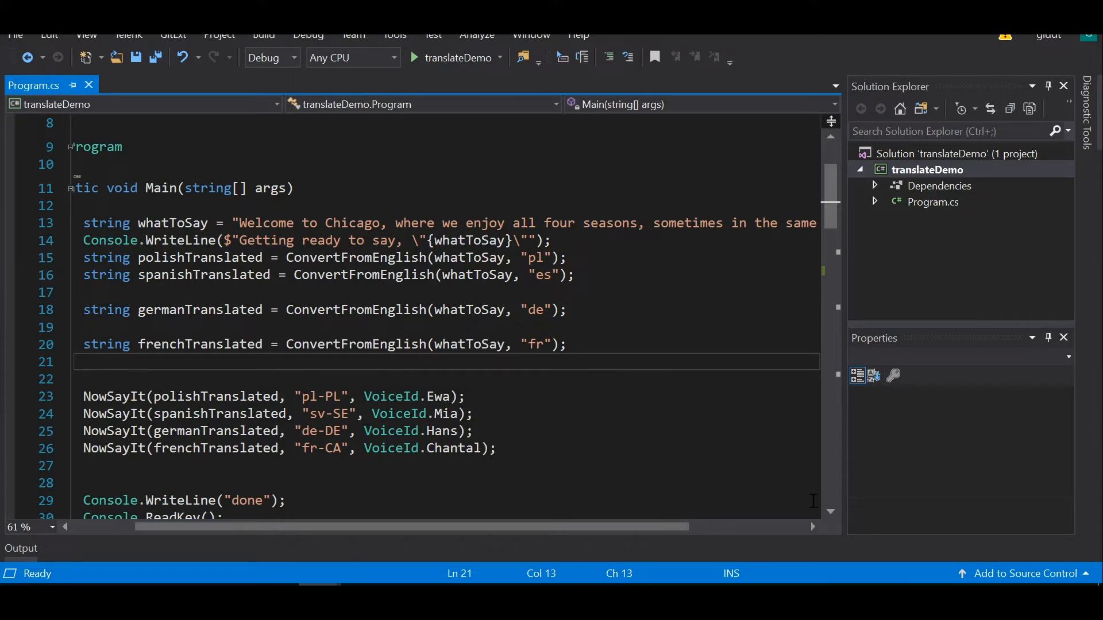
scroll("down", 3)
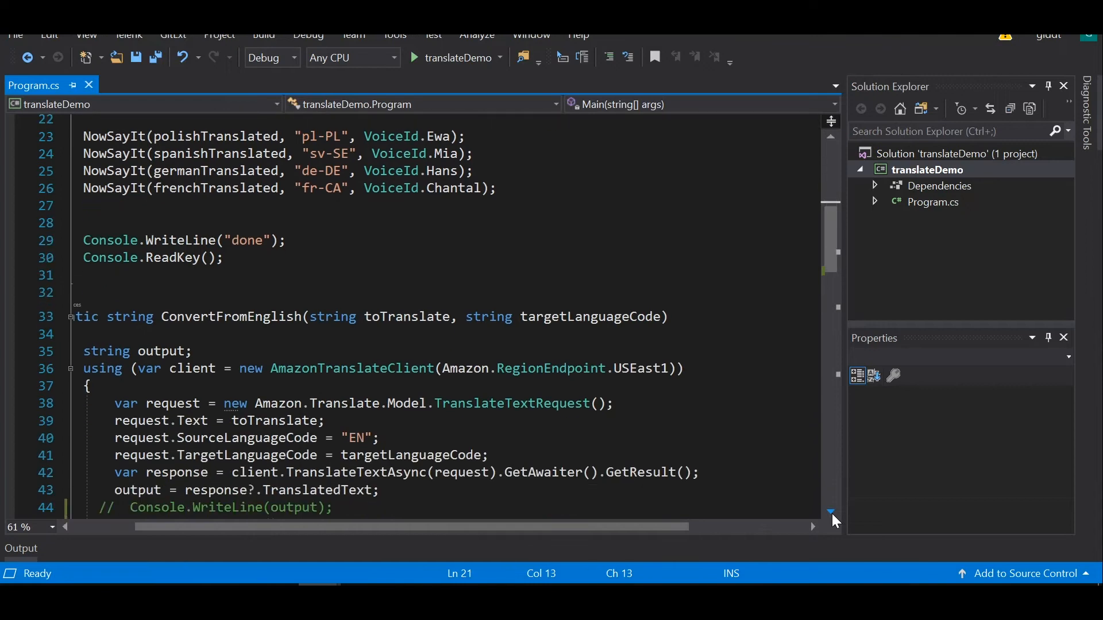
scroll("down", 3)
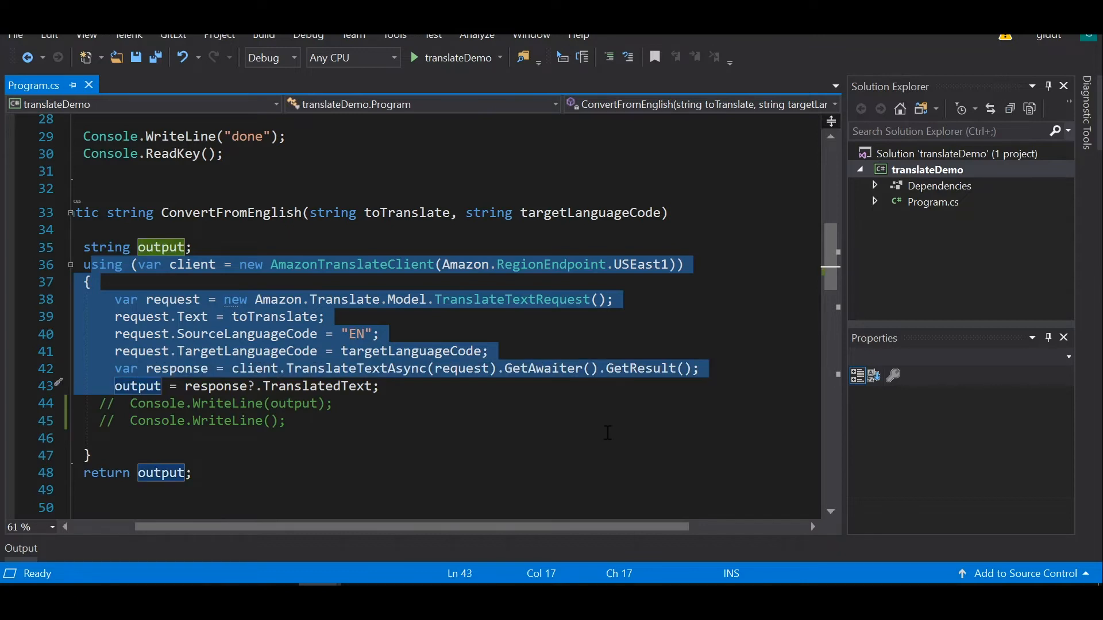
scroll("down", 3)
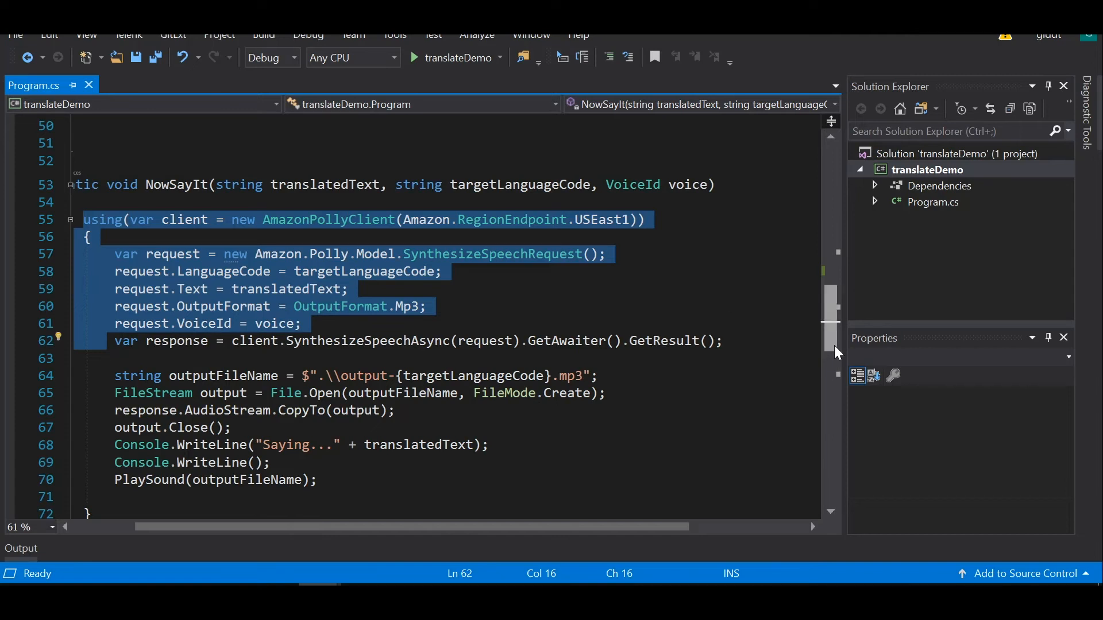
Build and run translateDemo so the console prepares to say the Chicago welcome phrase.
scroll("up", 3)
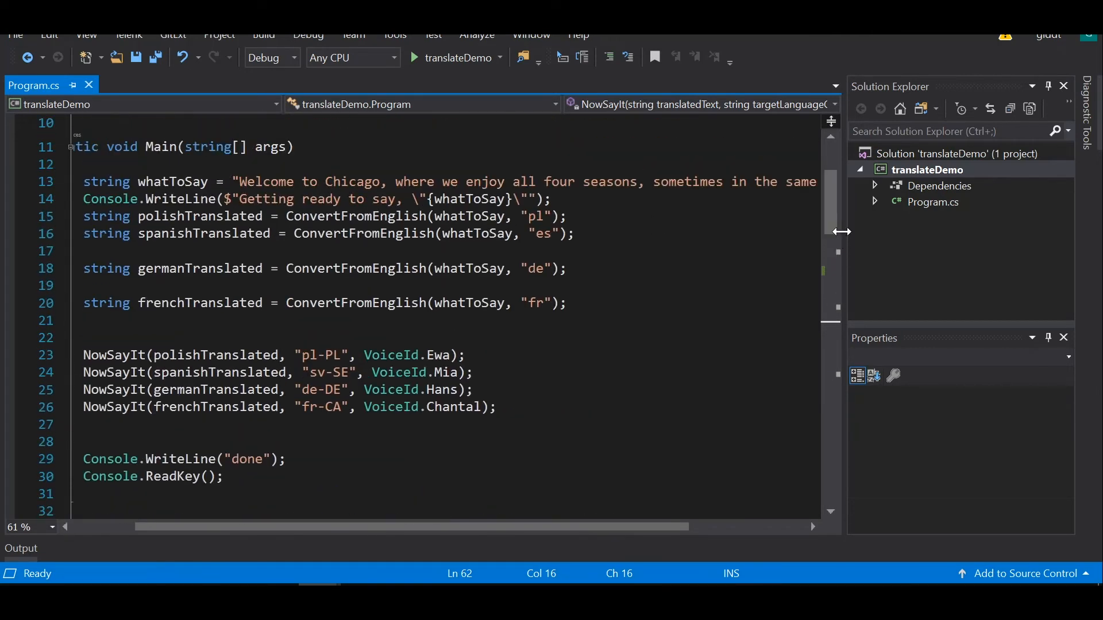
left_click(455, 58)
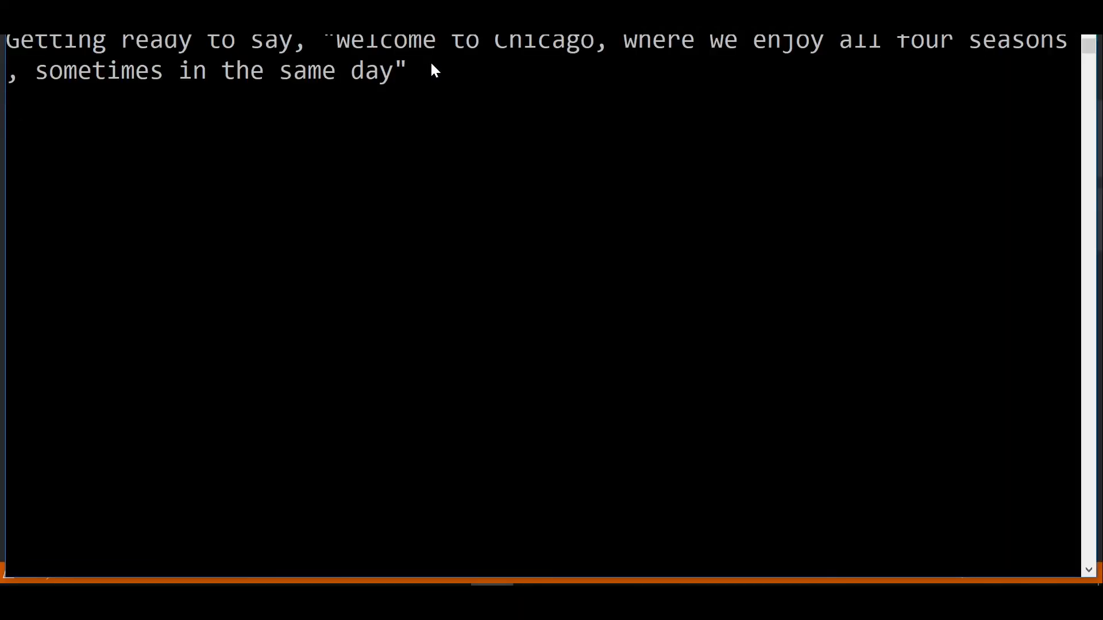
key("Return")
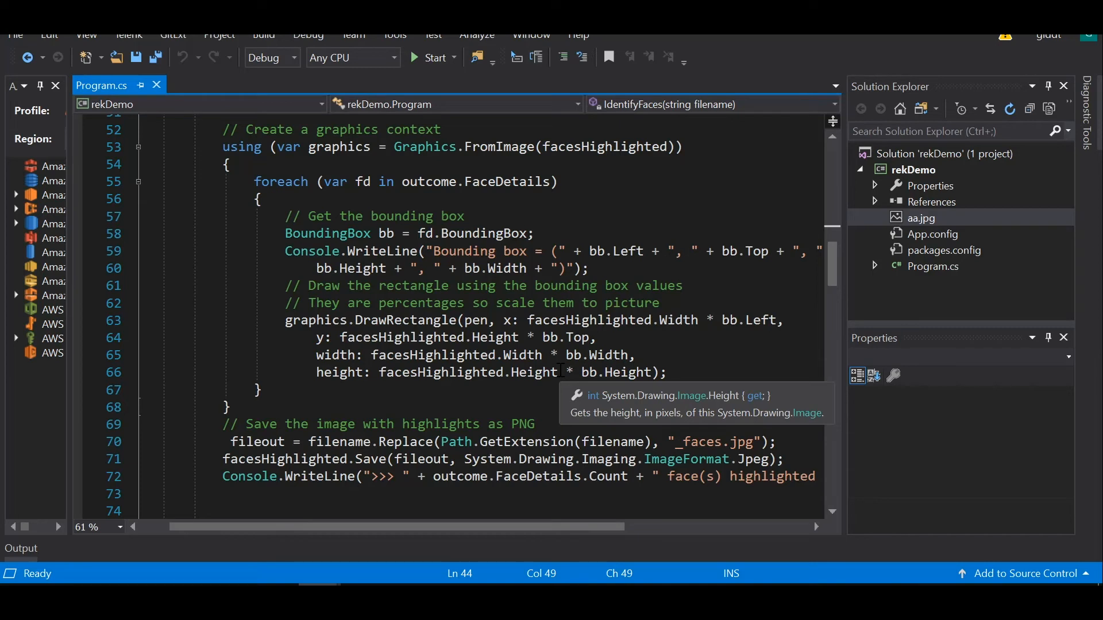
mouse_move(388, 43)
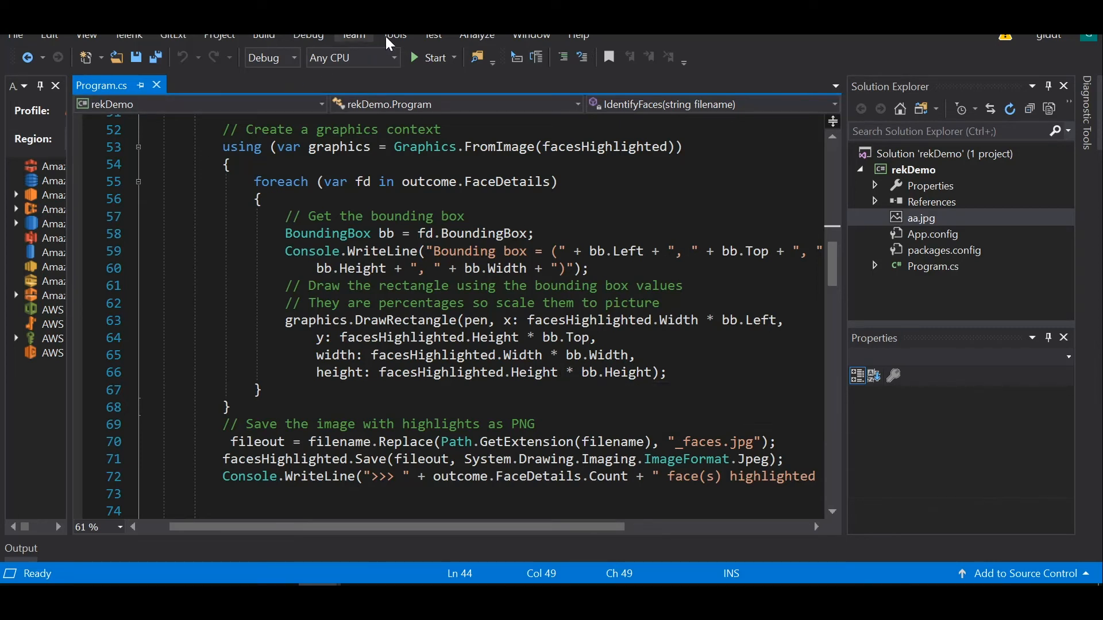
Open Manage NuGet Packages for Solution to view installed AWSSDK.Core and AWSSDK.Rekognition.
left_click(394, 34)
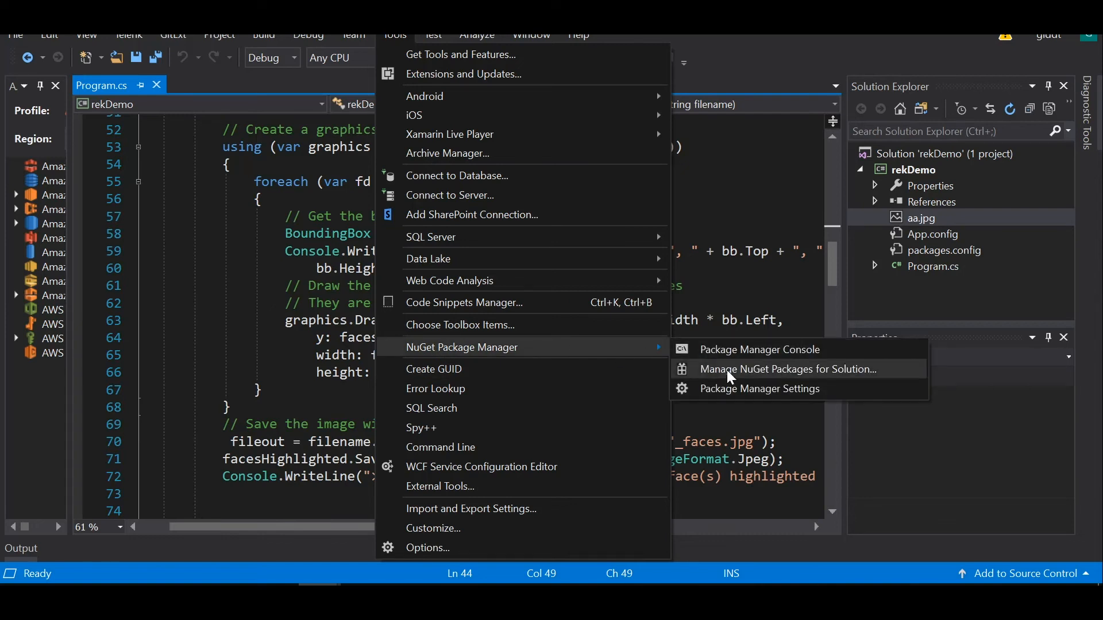
left_click(787, 369)
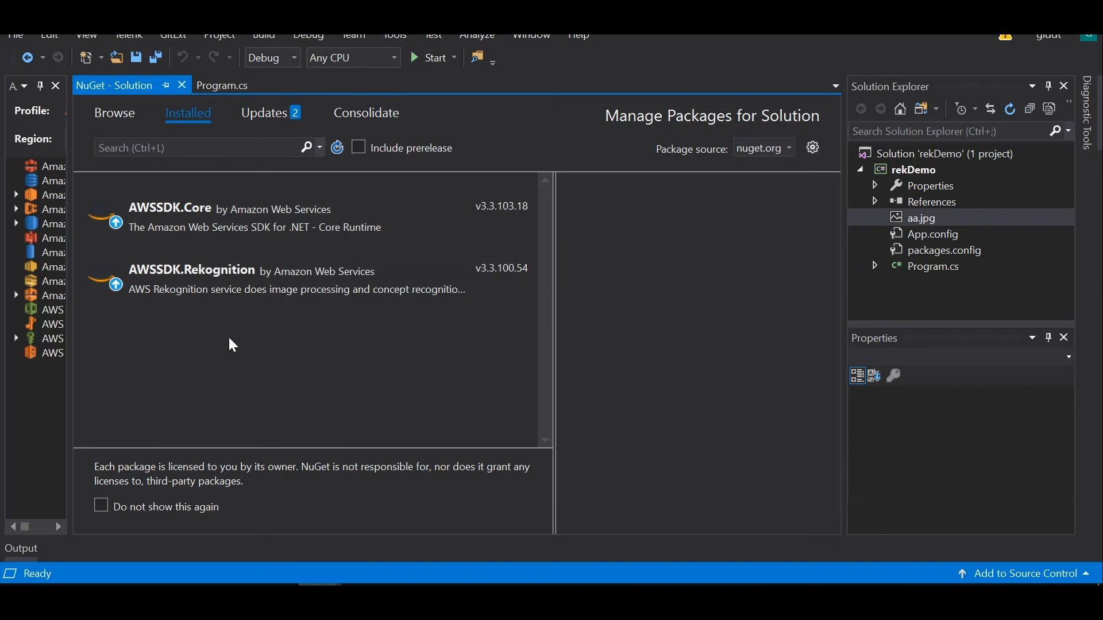
mouse_move(222, 312)
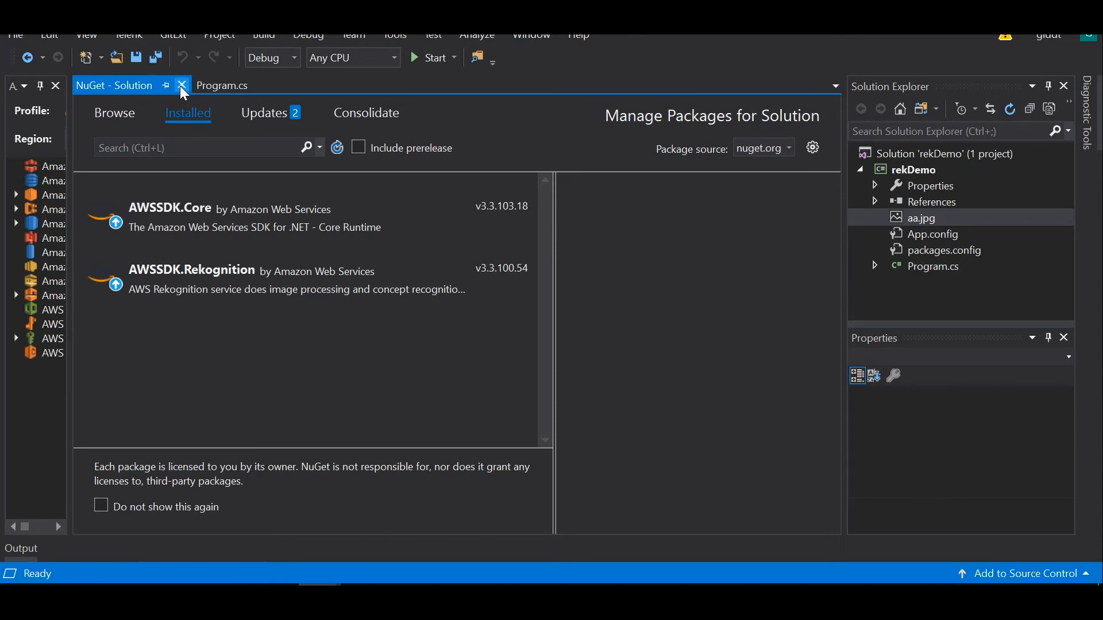
Close the NuGet - Solution tab and open aa.jpg from Solution Explorer in the image editor.
left_click(182, 85)
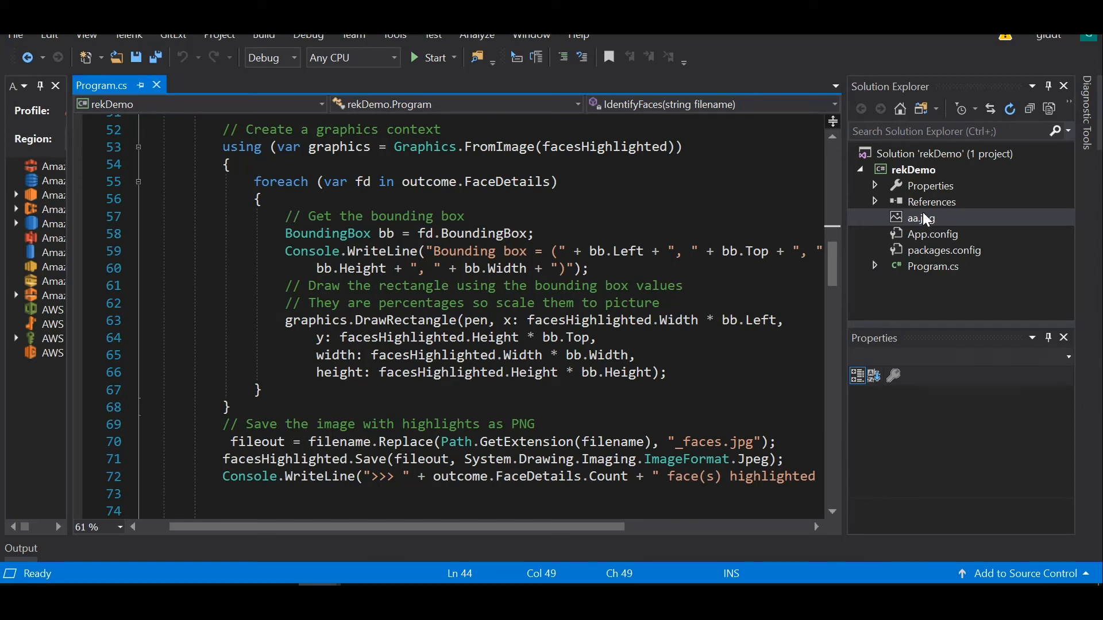
double_click(921, 219)
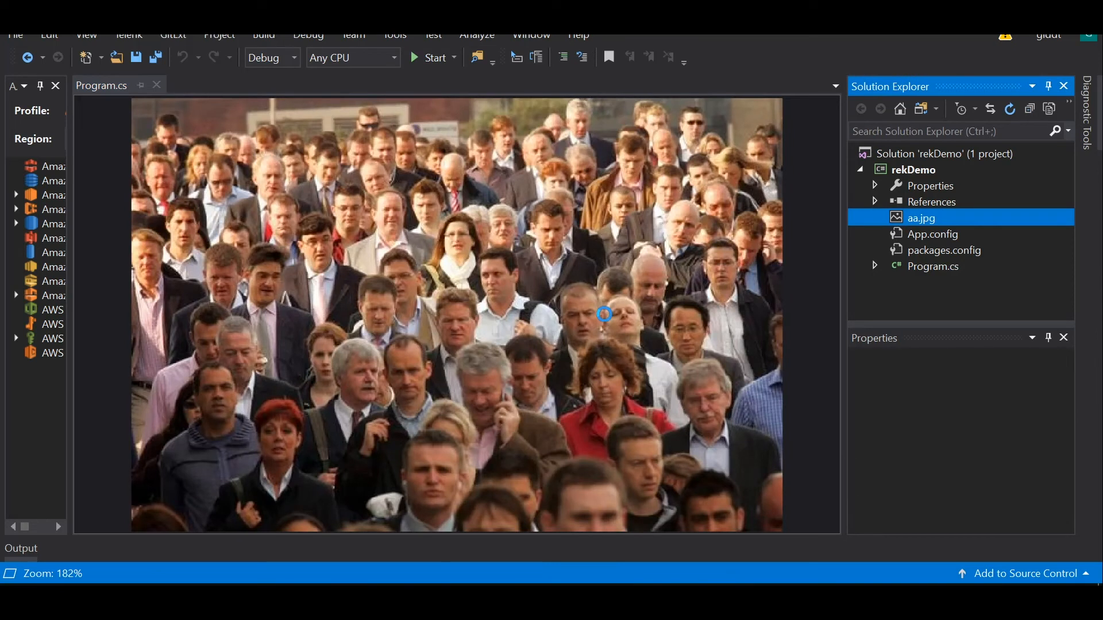
double_click(921, 218)
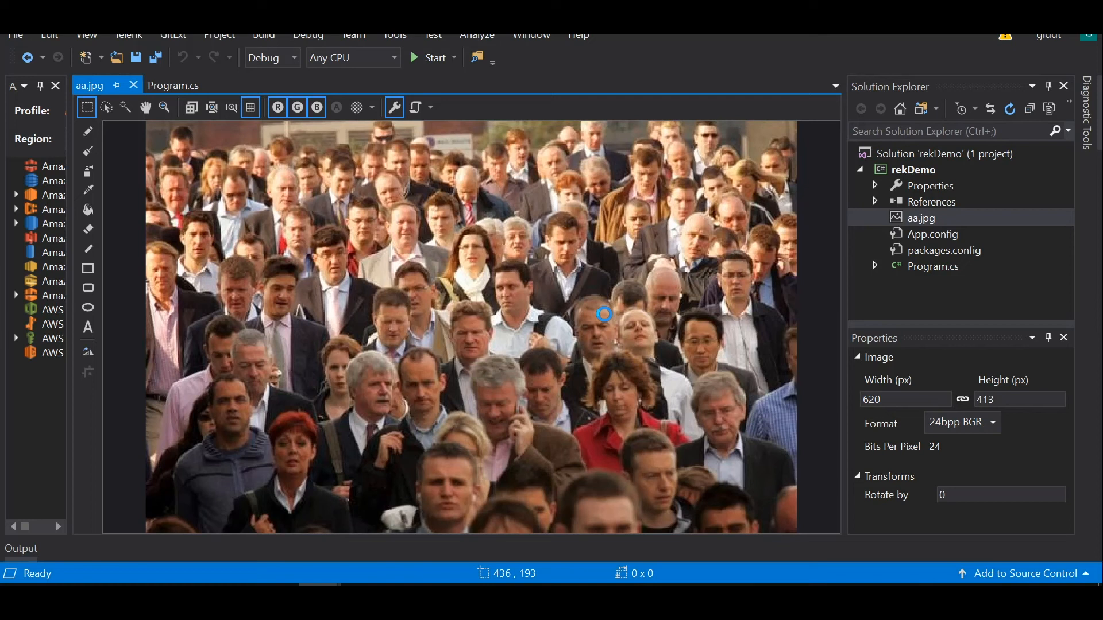
mouse_move(146, 107)
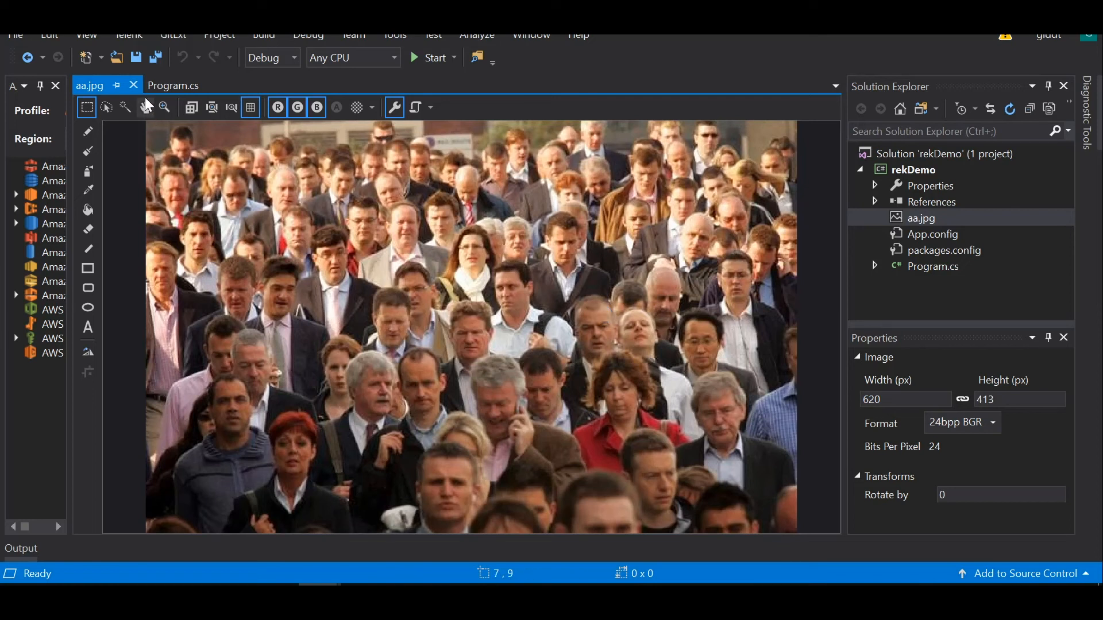
Close the aa.jpg tab and scroll through IdentifyFaces, which calls DetectFaces and draws bounding boxes.
left_click(173, 85)
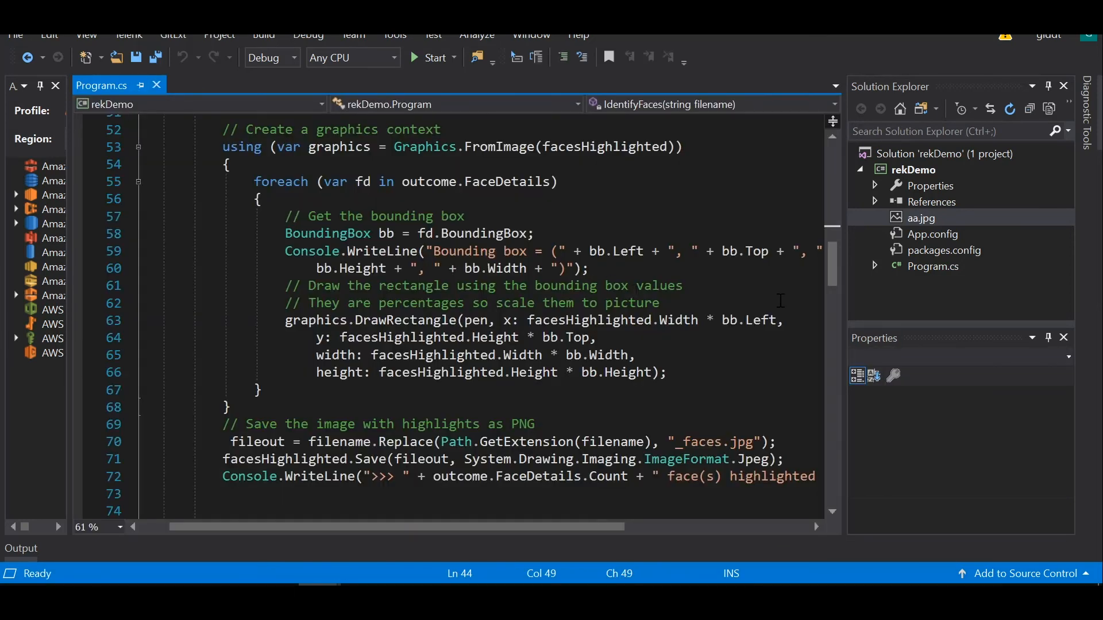
scroll("up", 3)
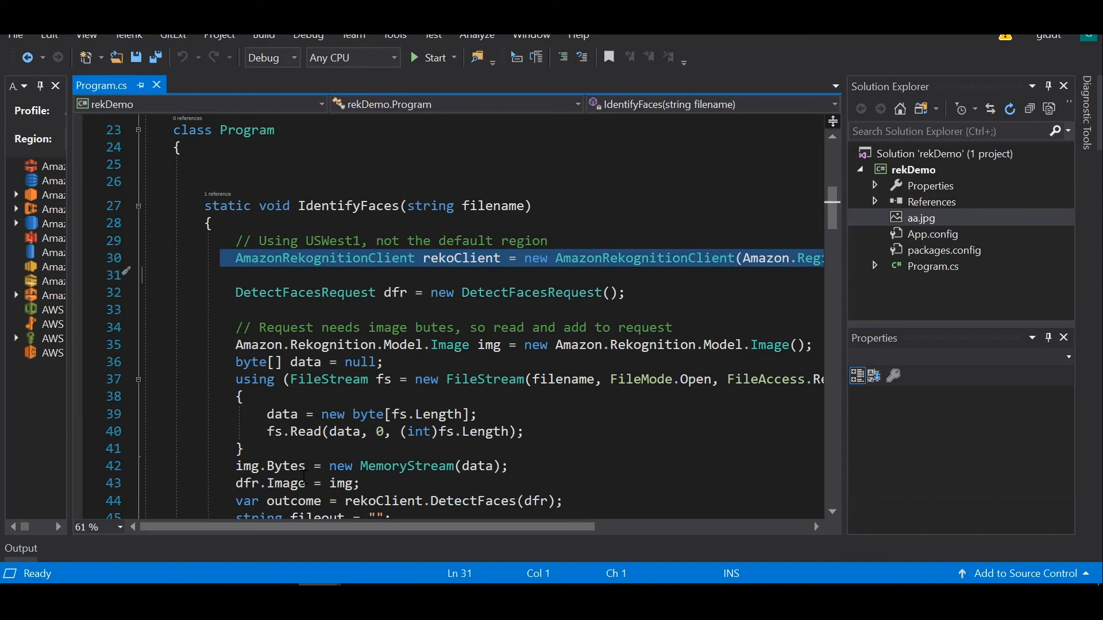
scroll("right", 3)
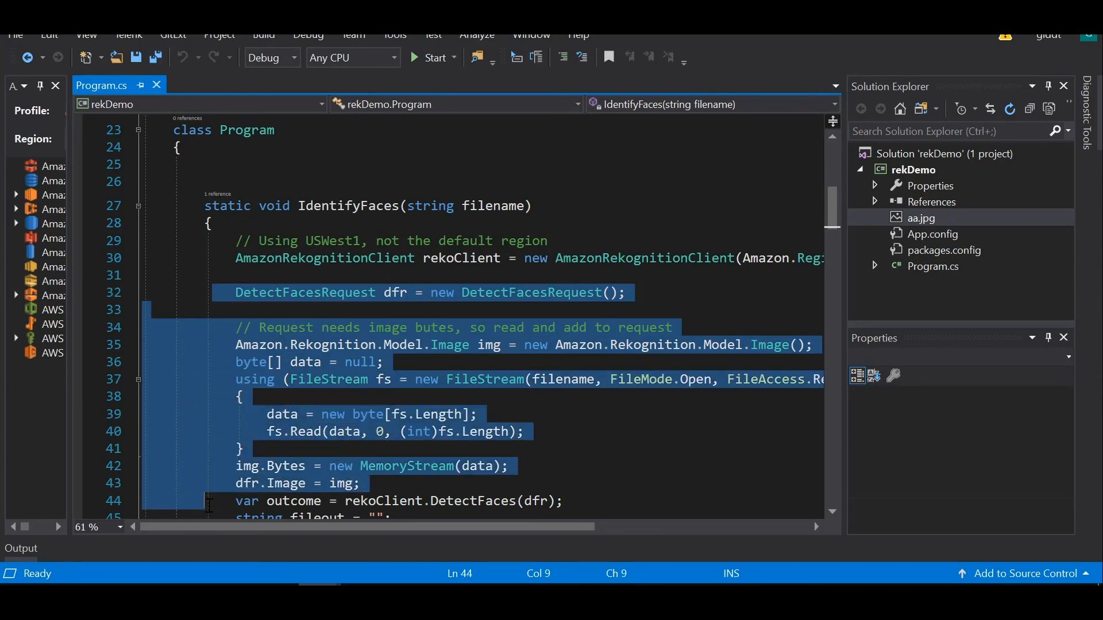
scroll("down", 3)
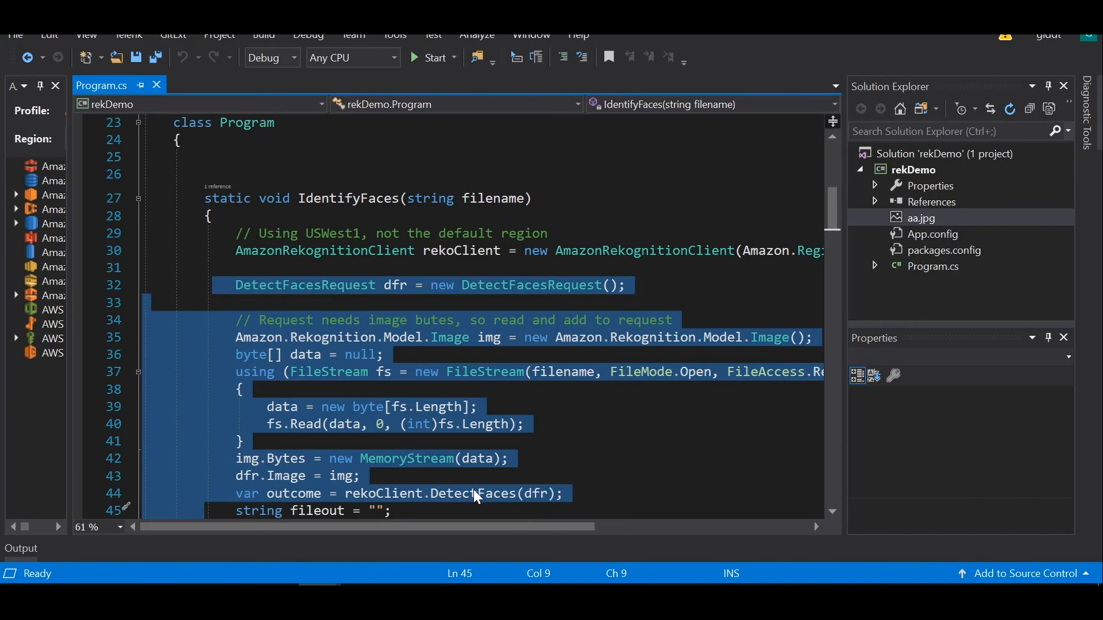
mouse_move(812, 486)
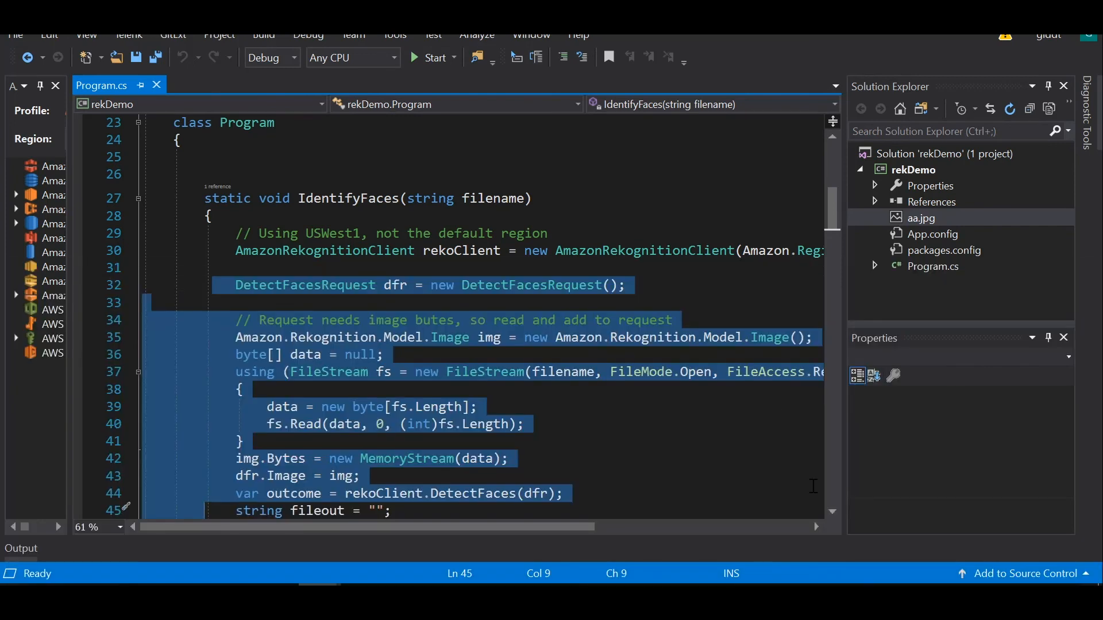
scroll("down", 3)
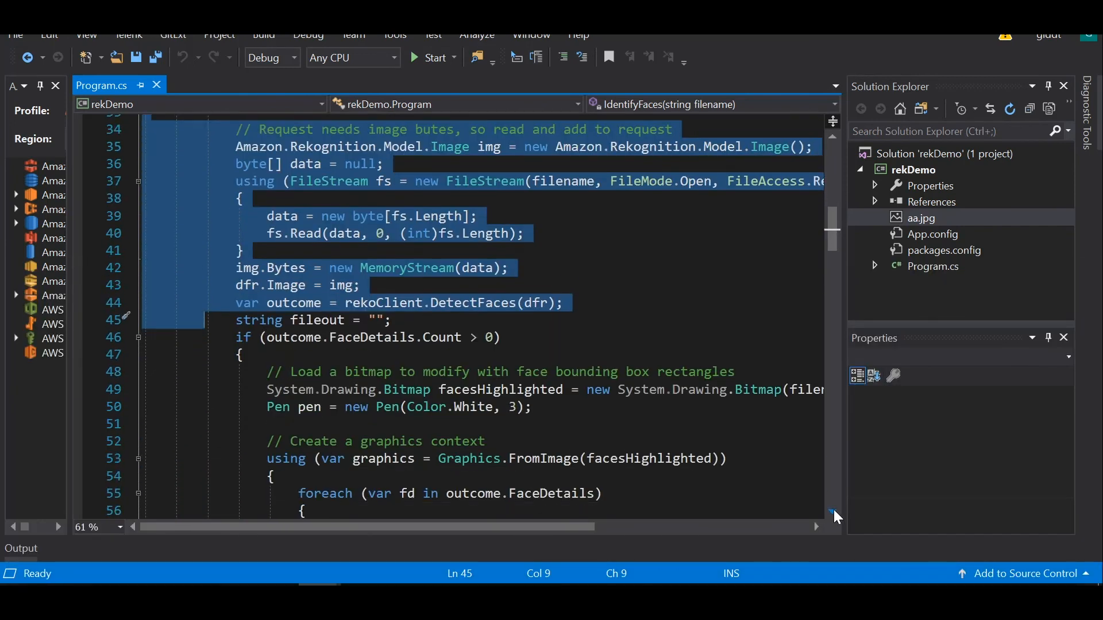
scroll("down", 3)
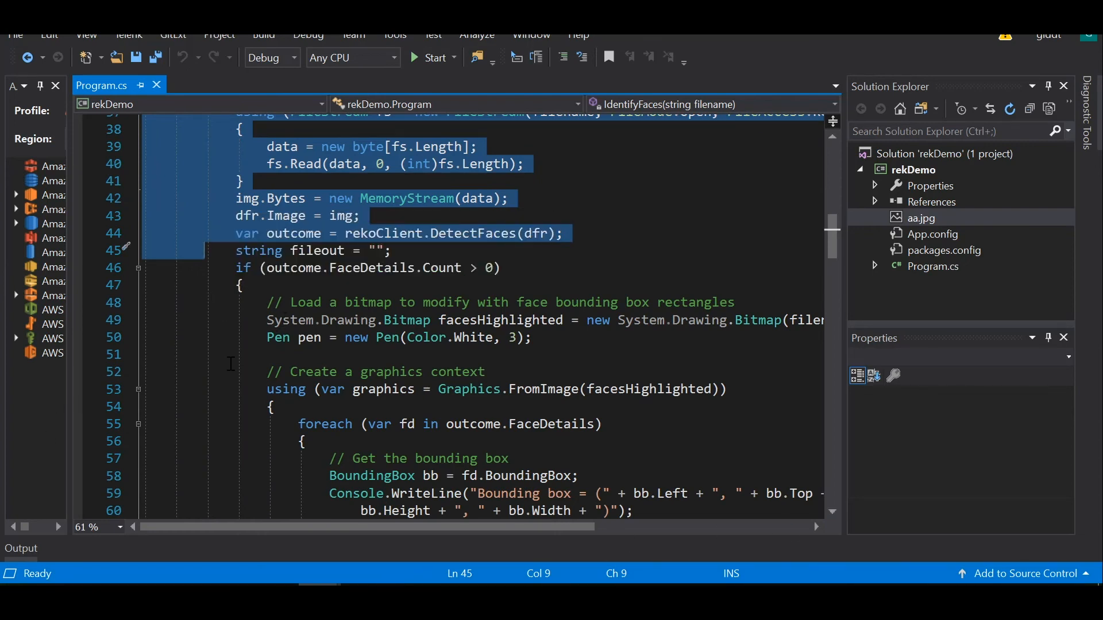
mouse_move(633, 275)
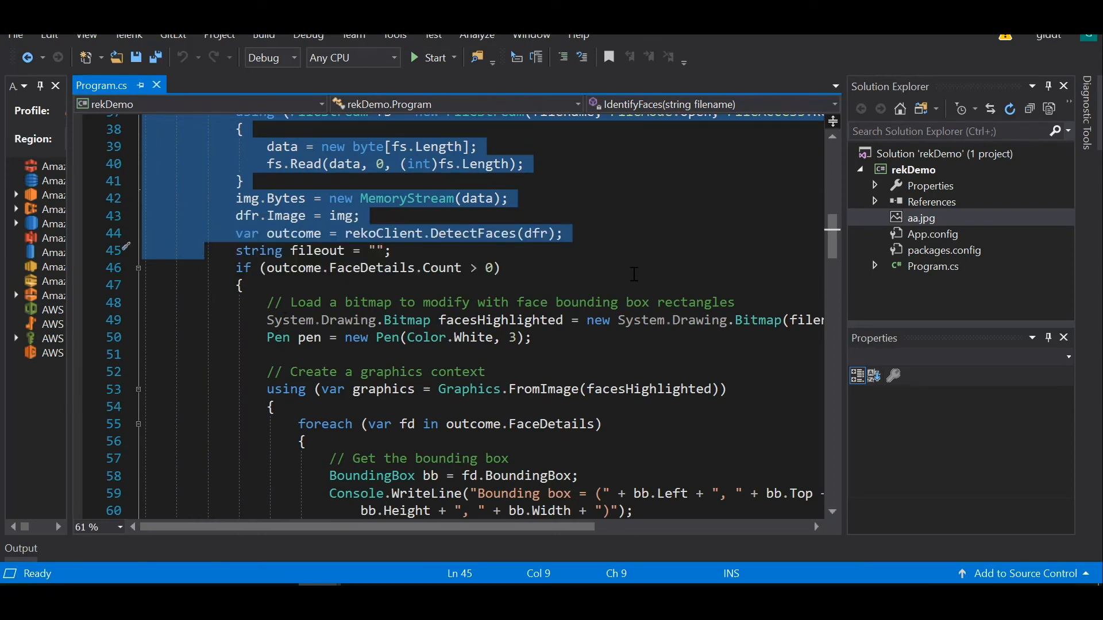
mouse_move(570, 350)
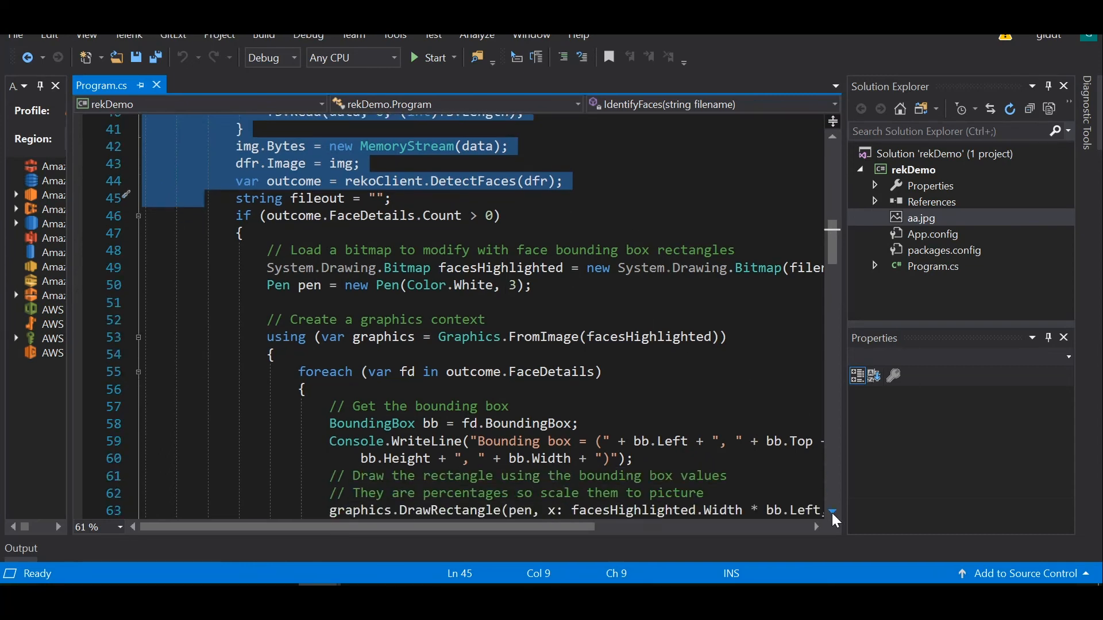
scroll("down", 3)
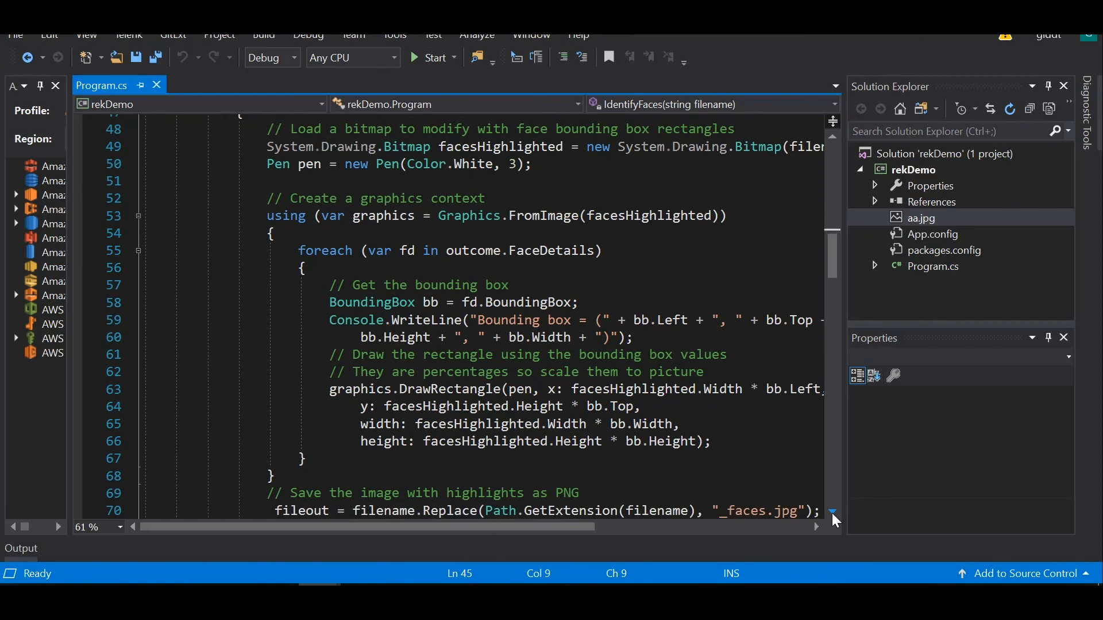
mouse_move(247, 364)
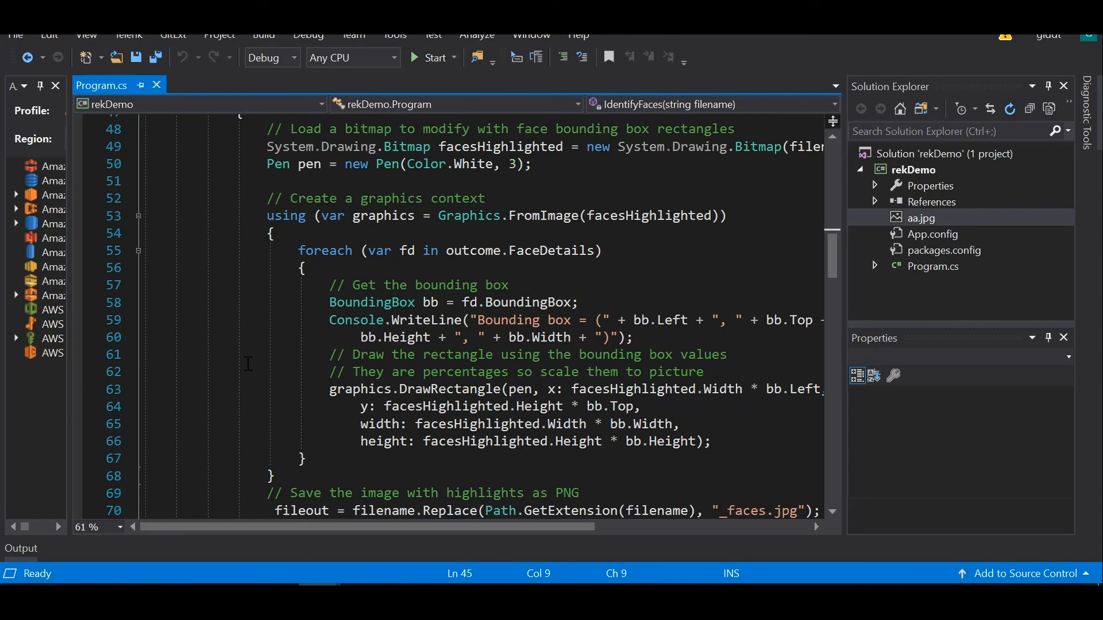
mouse_move(267, 364)
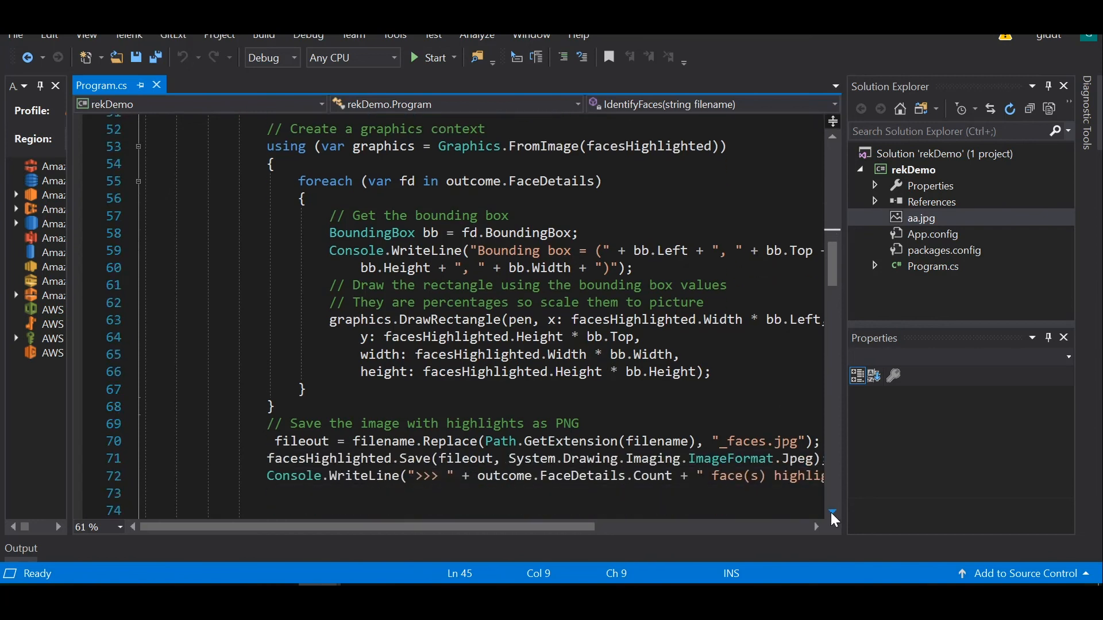
Run rekDemo to produce aa_faces.jpg with 82 faces boxed, then close the console.
left_click(432, 57)
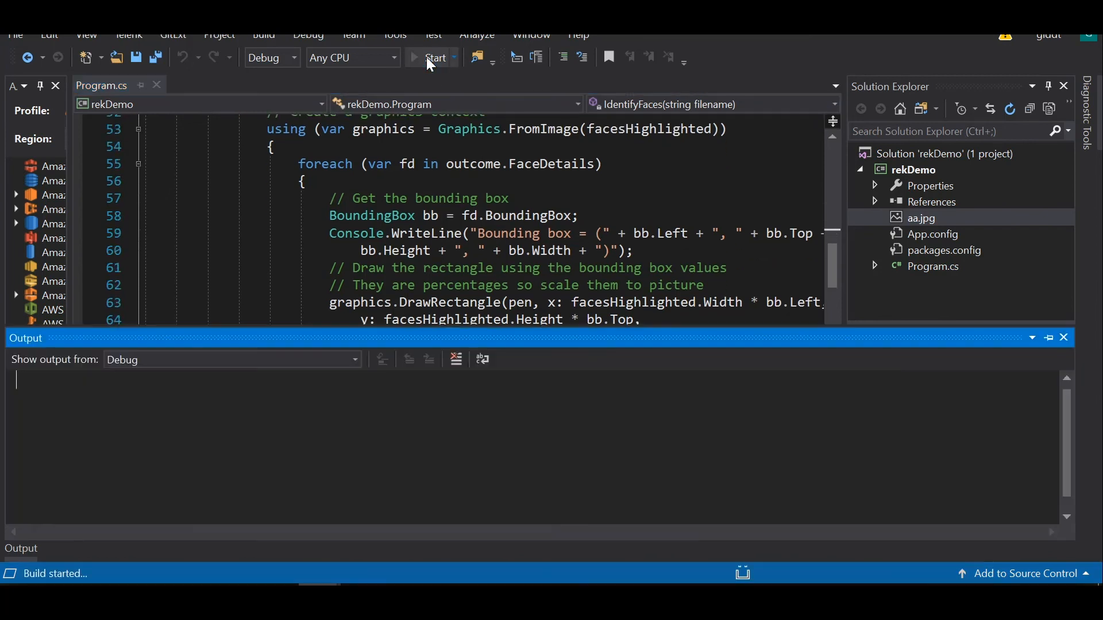
left_click(433, 57)
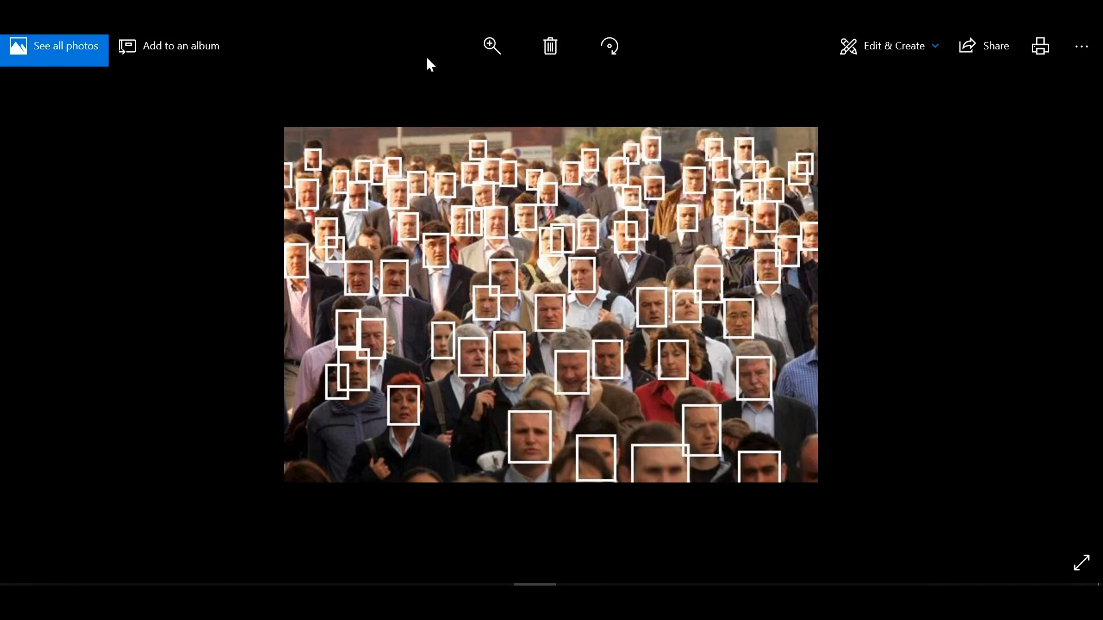
mouse_move(533, 360)
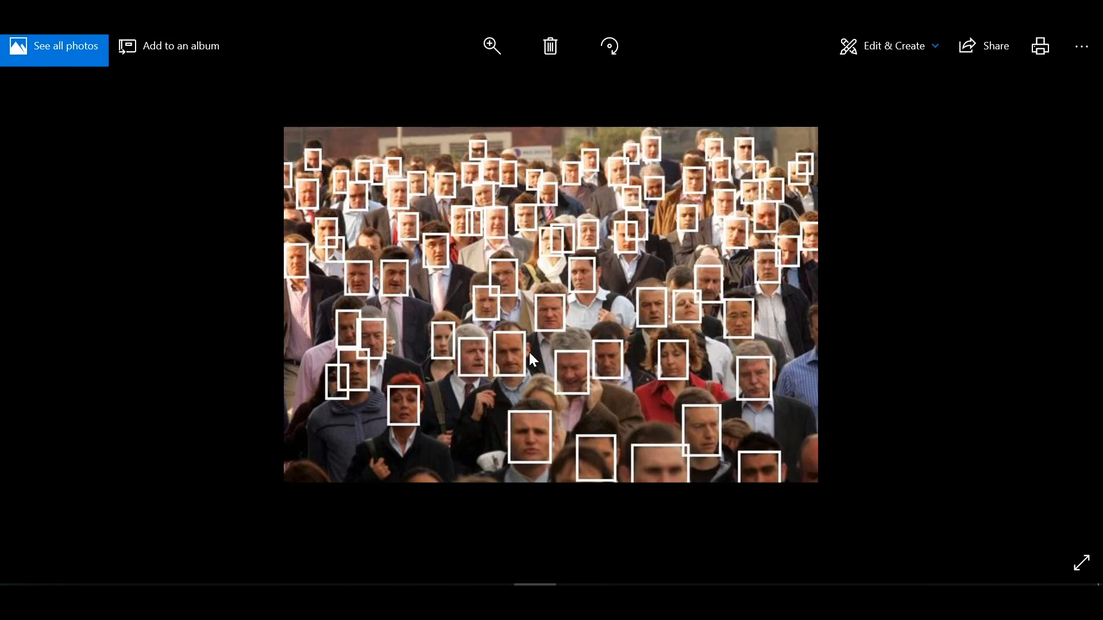
mouse_move(721, 287)
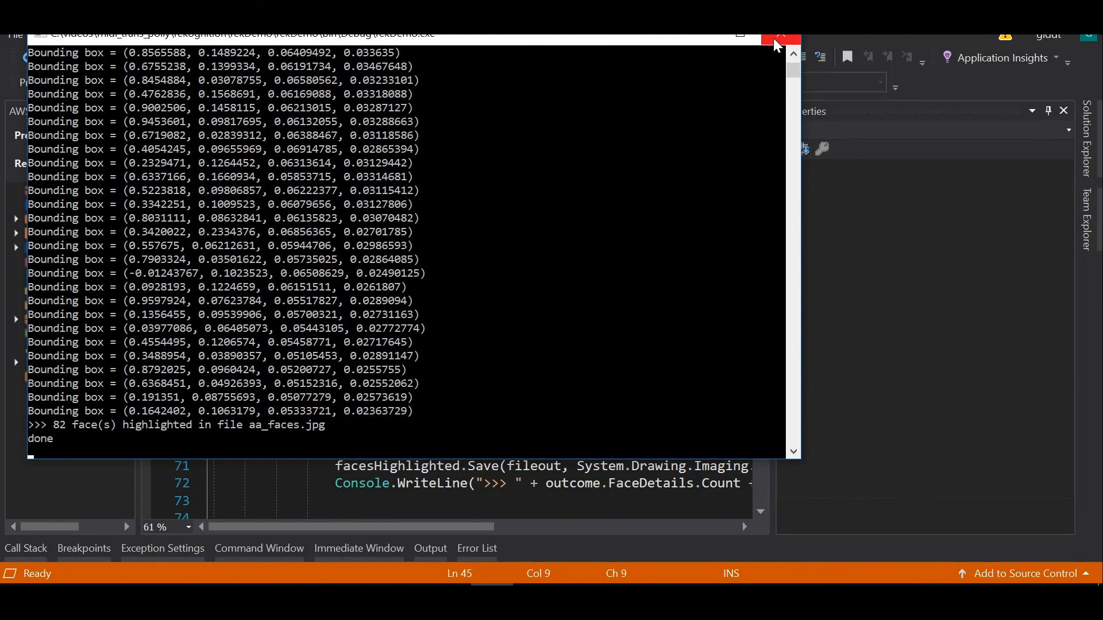
left_click(777, 35)
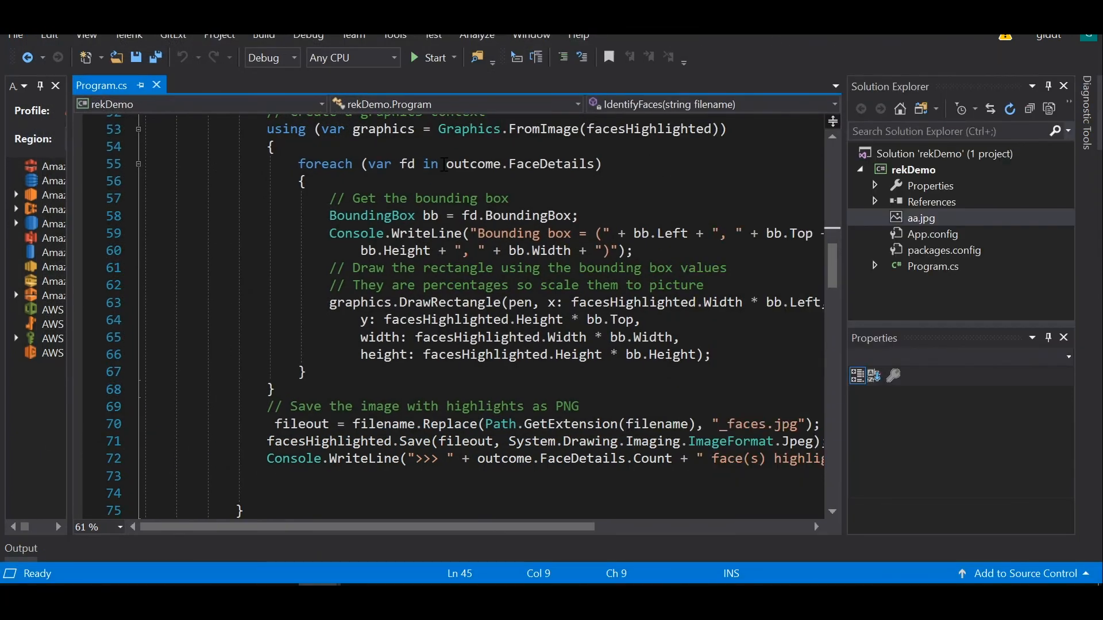